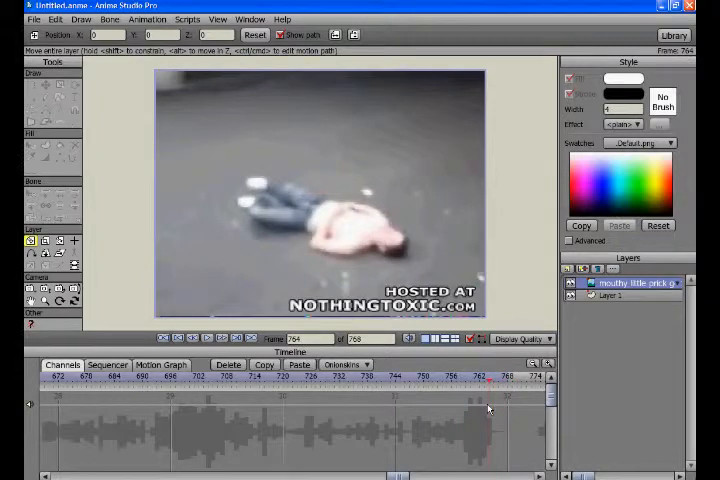
Export the animation as JPEG frames with 667 as the start frame
{"action": "left_click", "coordinate": [32, 20]}
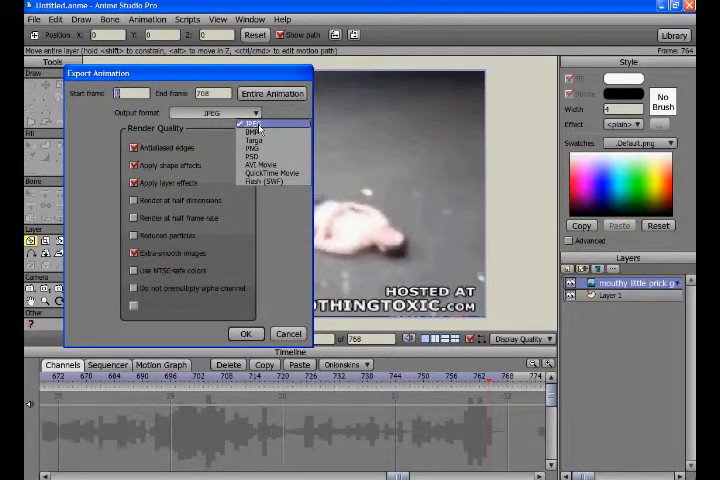
{"action": "left_click", "coordinate": [250, 122]}
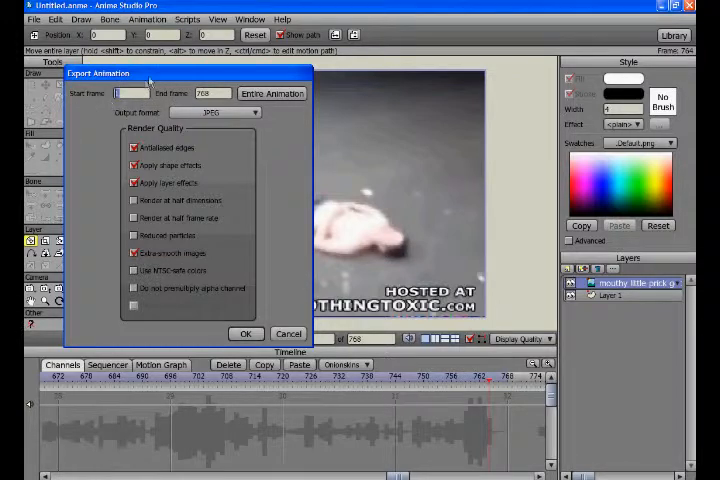
{"action": "type", "text": "667"}
{"action": "left_click", "coordinate": [212, 94]}
{"action": "type", "text": "762"}
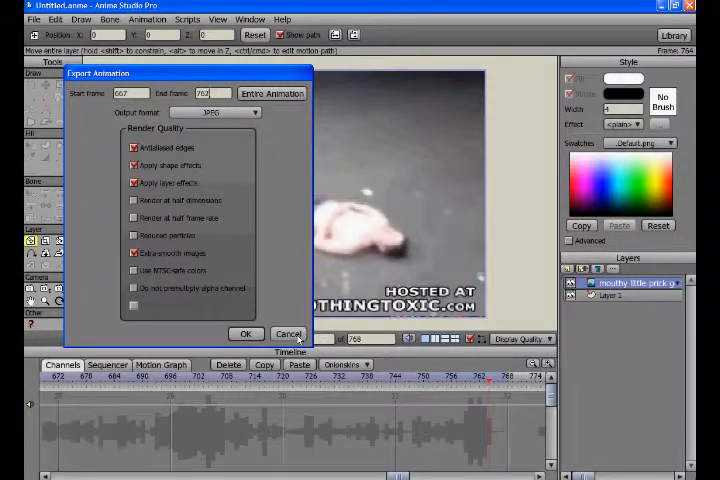
{"action": "left_click", "coordinate": [288, 332]}
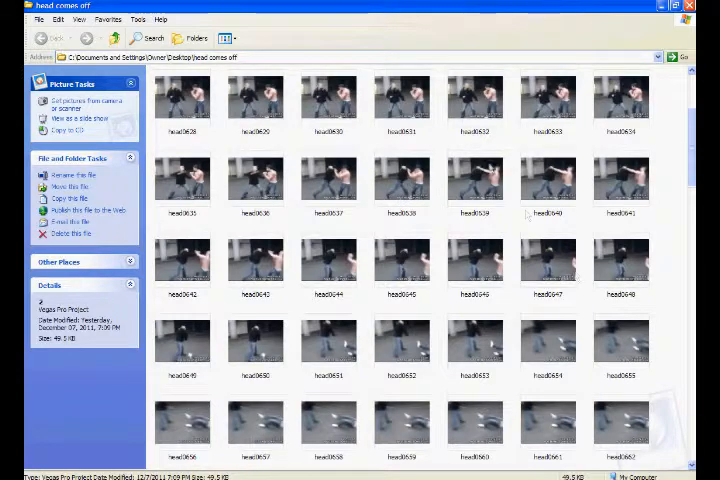
Scroll through the 'head comes off' frame thumbnails and pick out a frame near the end
{"action": "scroll", "scroll_direction": "down", "scroll_amount": 3}
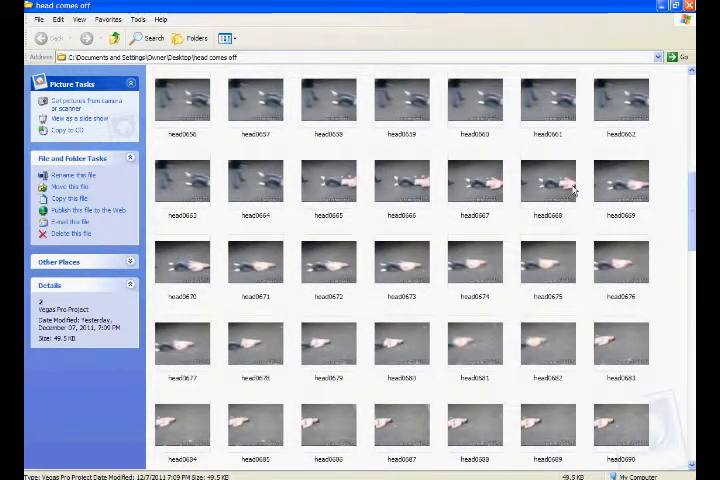
{"action": "left_click", "coordinate": [474, 180]}
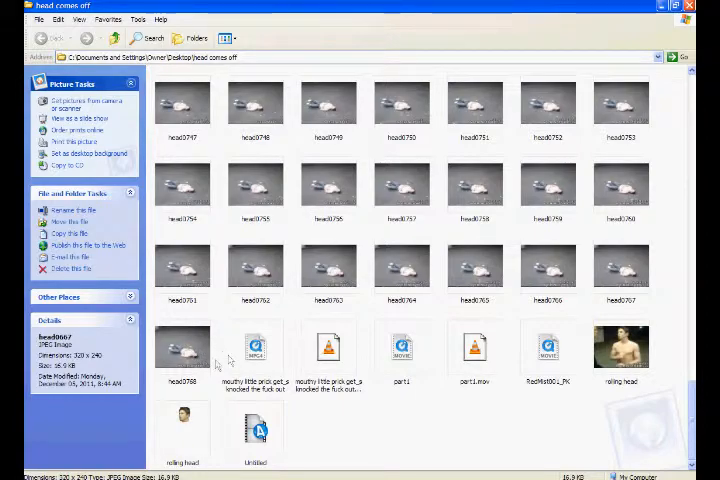
{"action": "scroll", "scroll_direction": "down", "scroll_amount": 3}
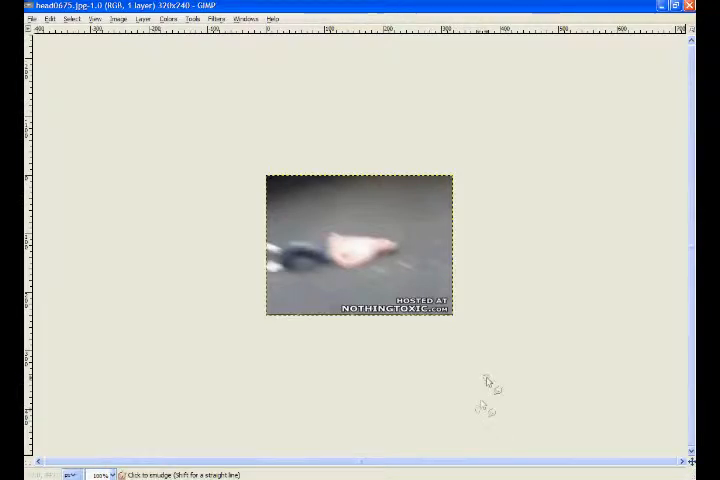
{"action": "mouse_move", "coordinate": [486, 350]}
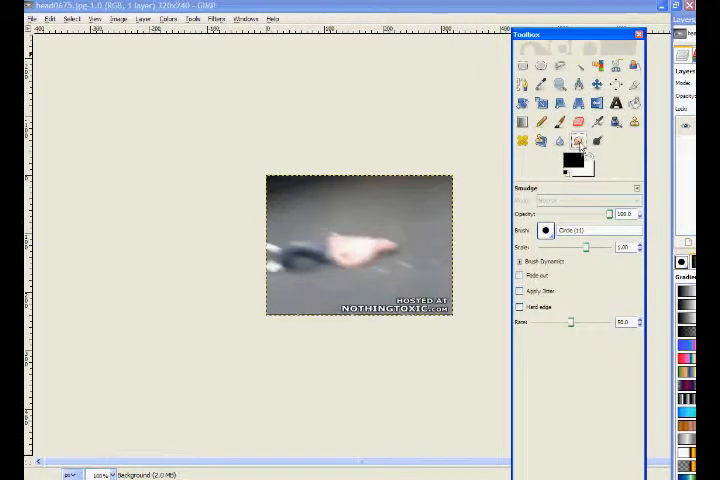
{"action": "mouse_move", "coordinate": [578, 140]}
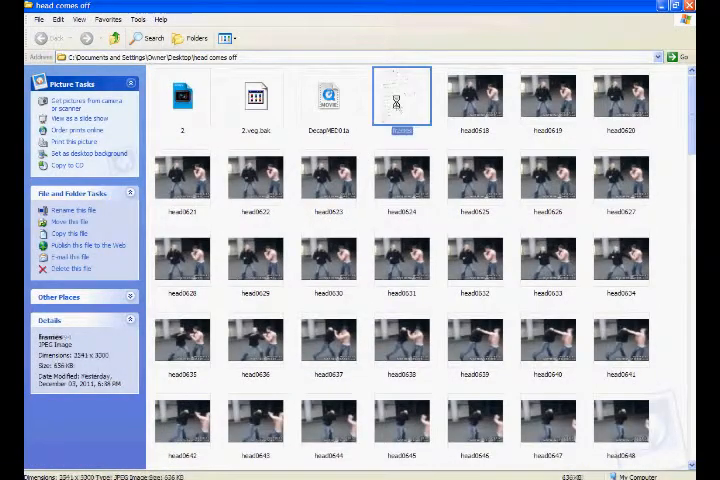
View the photographed sheet of handwritten frame-number pairs
{"action": "double_click", "coordinate": [400, 96]}
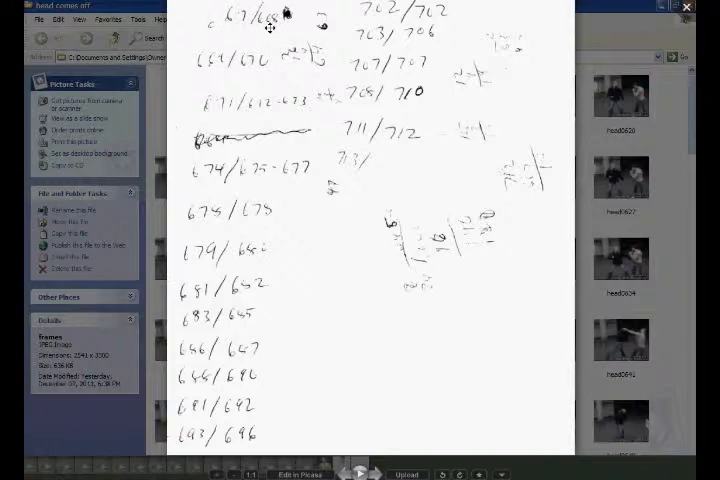
{"action": "mouse_move", "coordinate": [222, 36]}
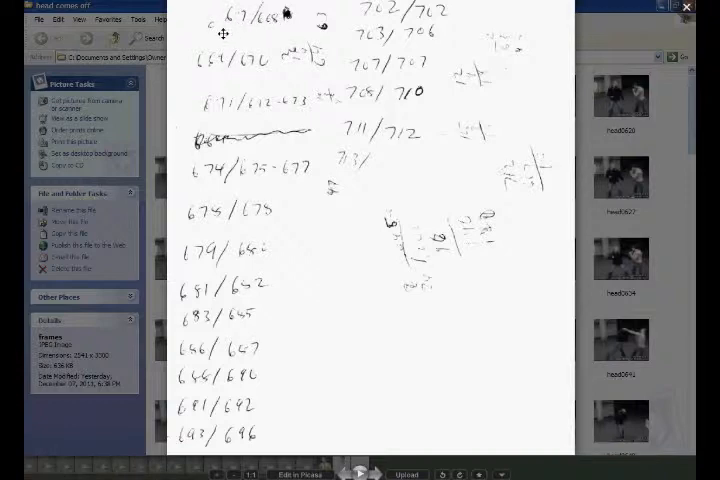
{"action": "mouse_move", "coordinate": [274, 28]}
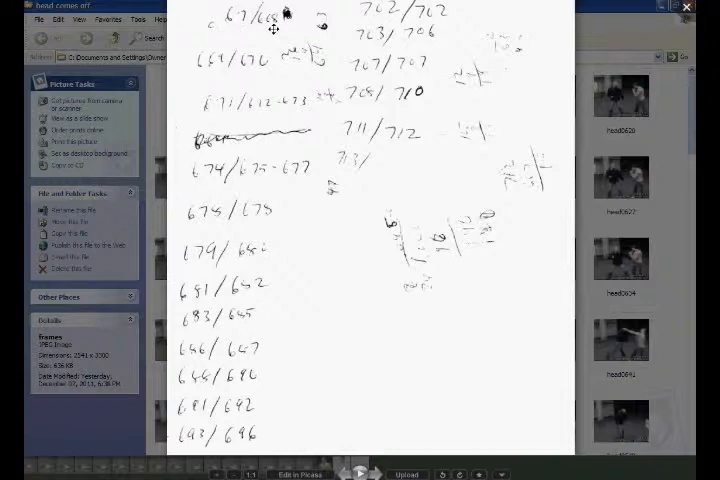
{"action": "mouse_move", "coordinate": [272, 50]}
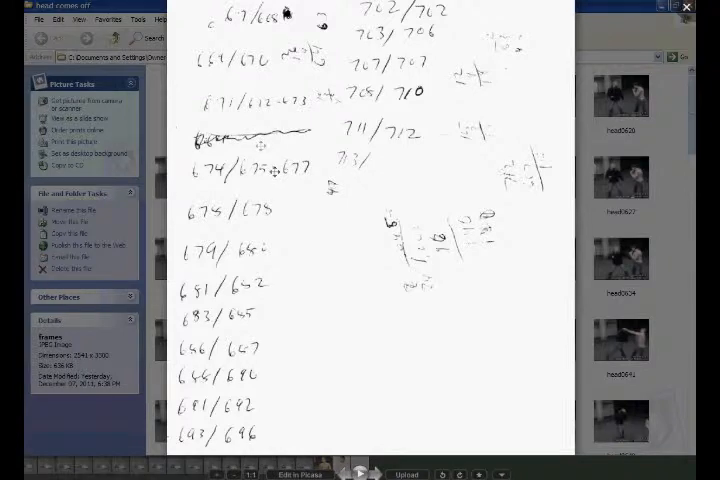
{"action": "mouse_move", "coordinate": [278, 246]}
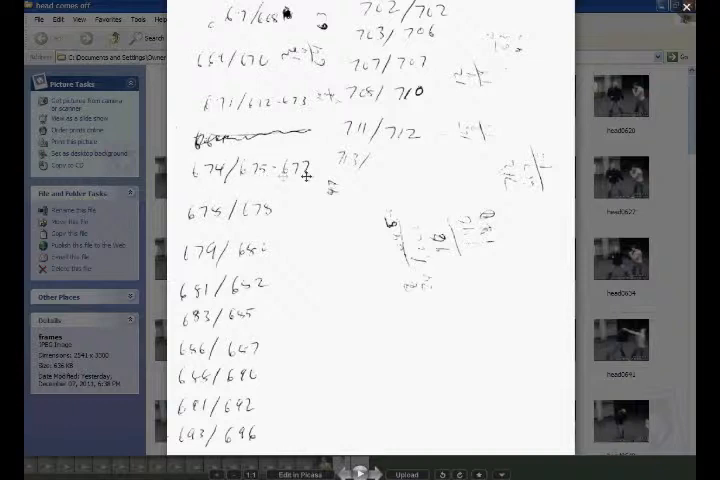
{"action": "mouse_move", "coordinate": [304, 180]}
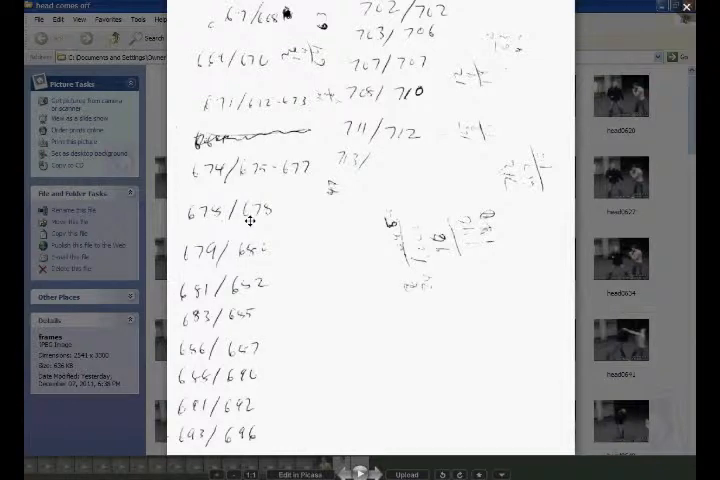
{"action": "mouse_move", "coordinate": [236, 222]}
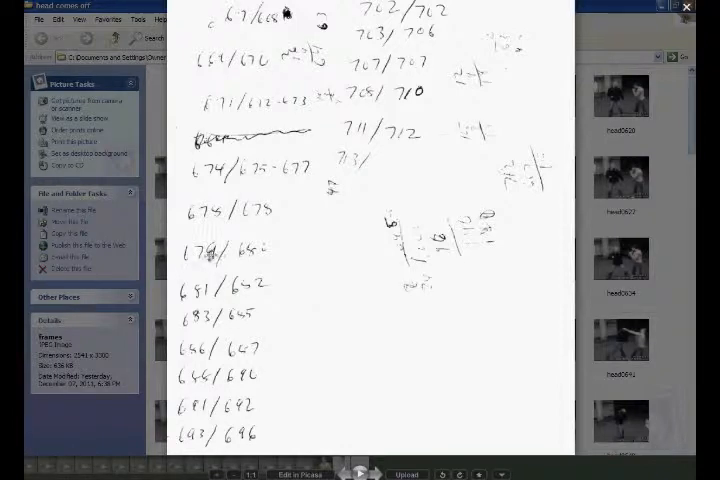
{"action": "mouse_move", "coordinate": [412, 210]}
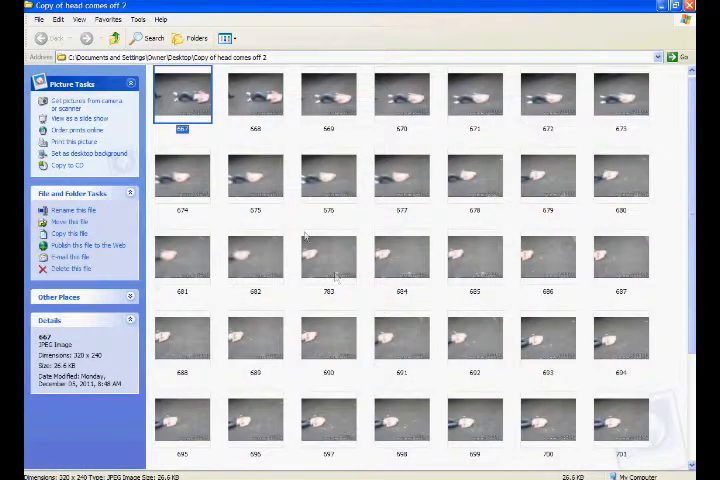
Scroll down through the numbered thumbnails in the 'Copy of head comes off' folder
{"action": "scroll", "scroll_direction": "down", "scroll_amount": 3}
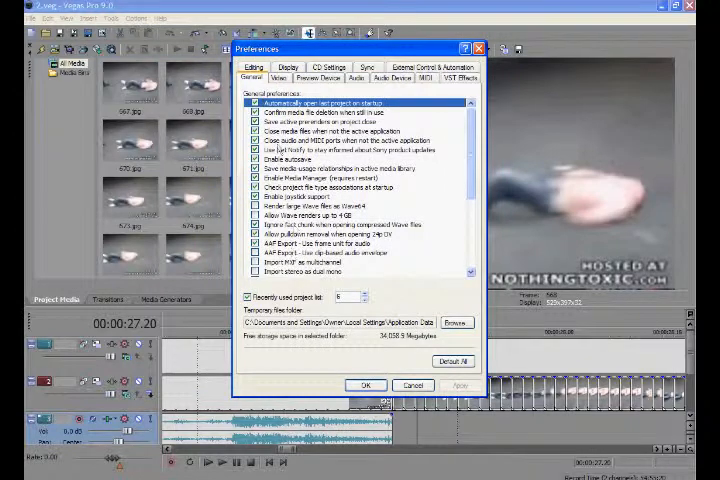
Review the New still image length under Editing preferences and accept them
{"action": "left_click", "coordinate": [252, 78]}
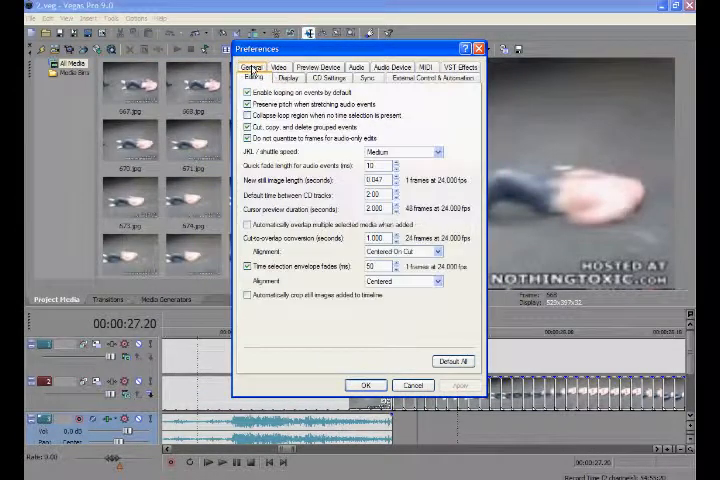
{"action": "mouse_move", "coordinate": [450, 184]}
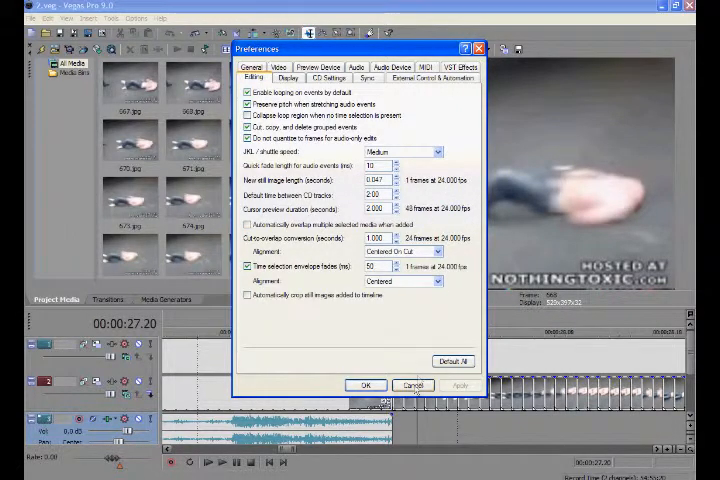
{"action": "left_click", "coordinate": [366, 384]}
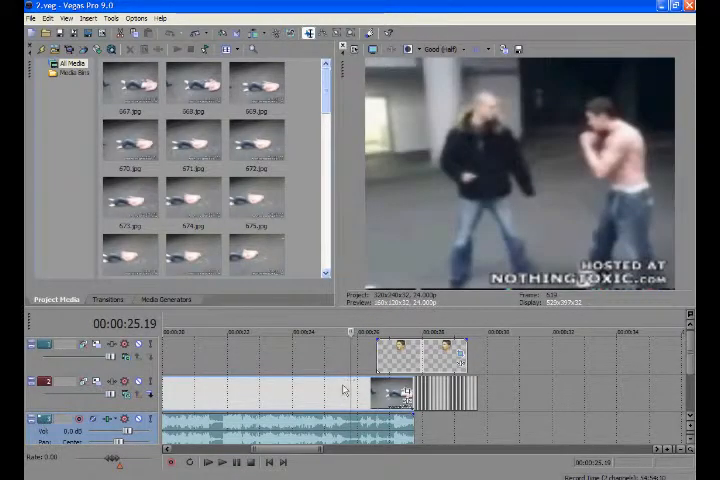
Move the playhead past the video clip to where the punched man falls, around 27 seconds
{"action": "left_click", "coordinate": [208, 462]}
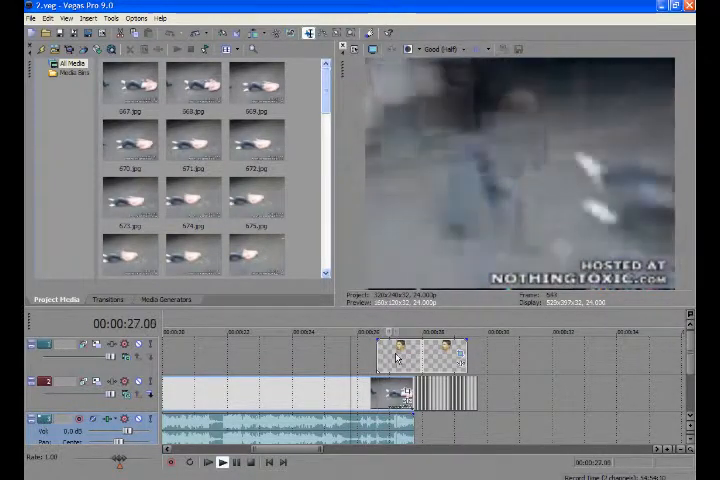